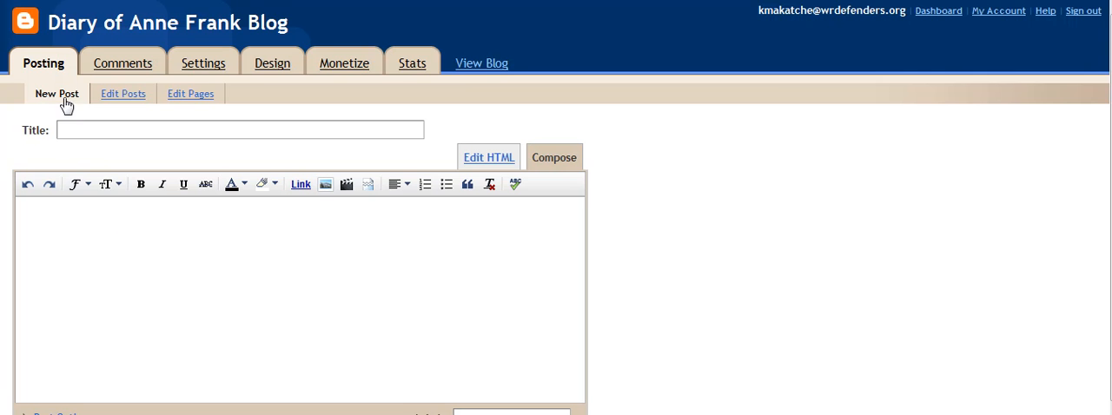
{"action": "mouse_move", "coordinate": [272, 63]}
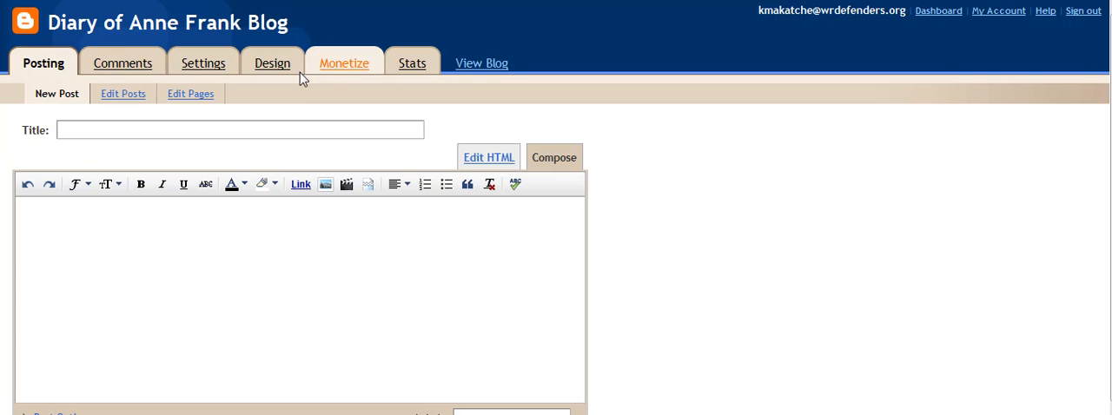
{"action": "mouse_move", "coordinate": [78, 77]}
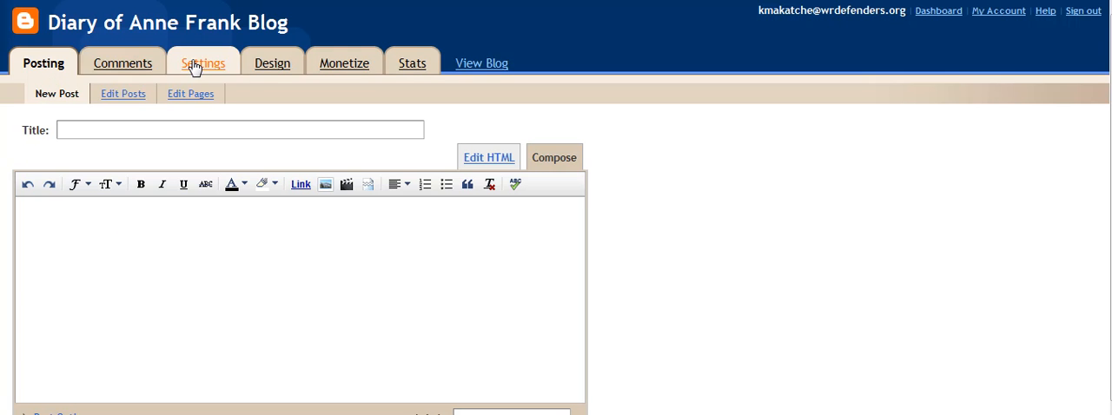
{"action": "mouse_move", "coordinate": [271, 63]}
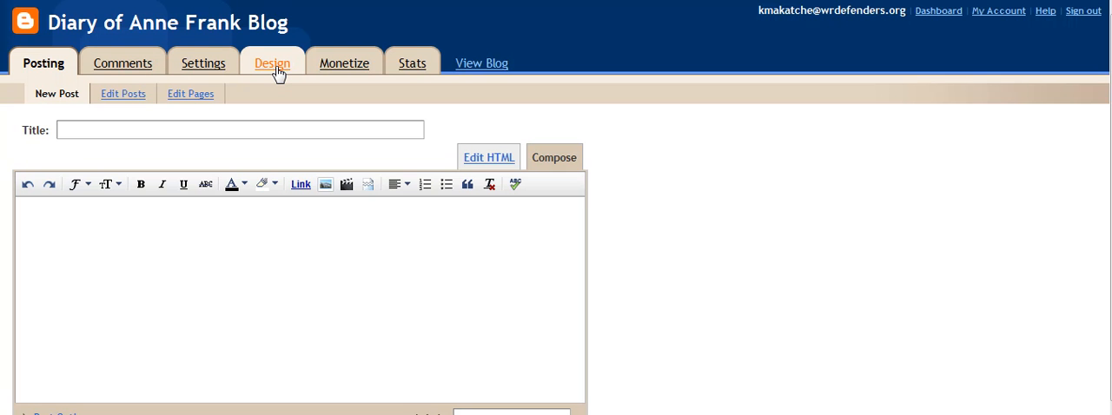
- Show the Page Elements layout with Navbar, Blog Posts and the sidebar gadgets
{"action": "left_click", "coordinate": [271, 63]}
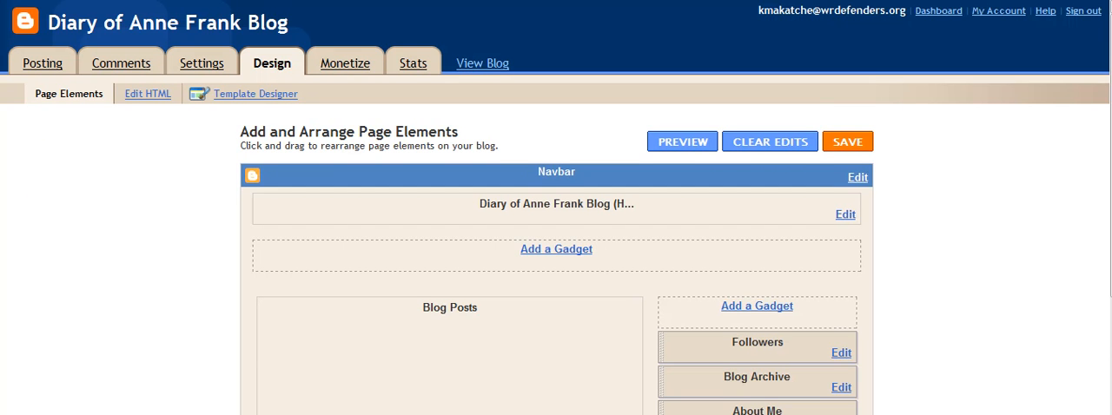
{"action": "scroll", "scroll_direction": "down", "scroll_amount": 3}
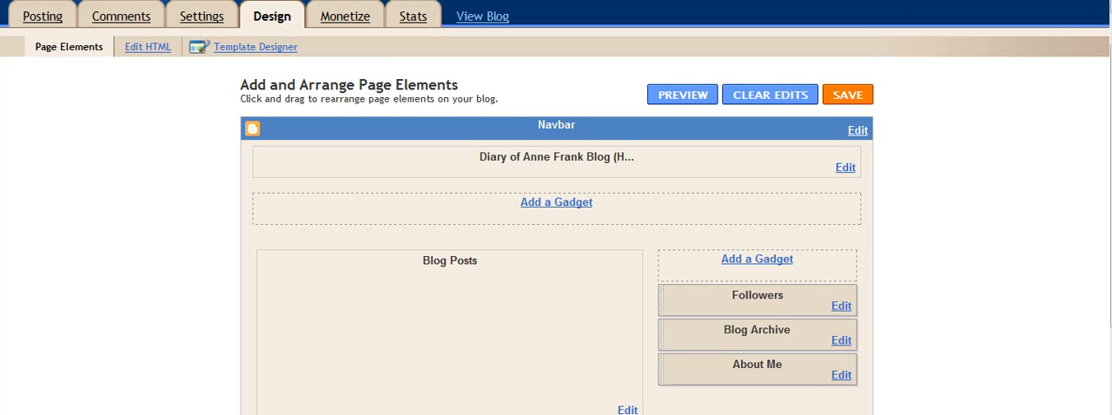
{"action": "mouse_move", "coordinate": [391, 215]}
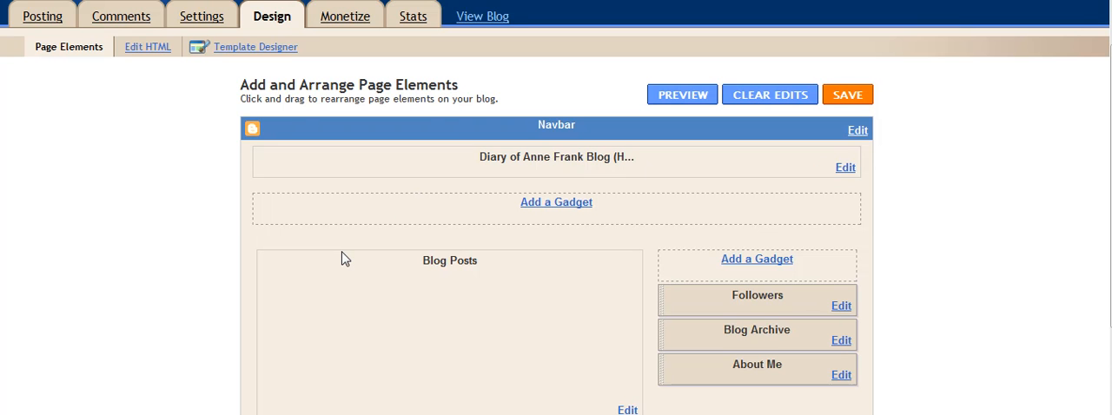
{"action": "mouse_move", "coordinate": [467, 400]}
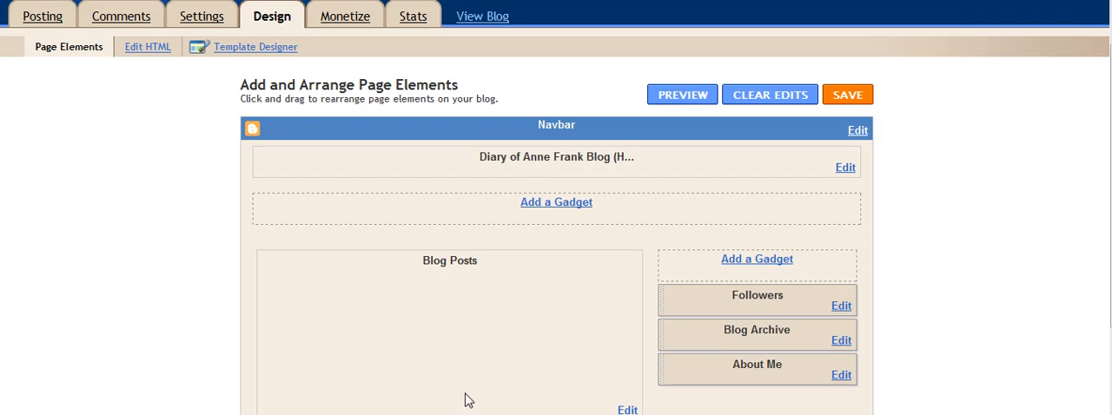
{"action": "mouse_move", "coordinate": [682, 278]}
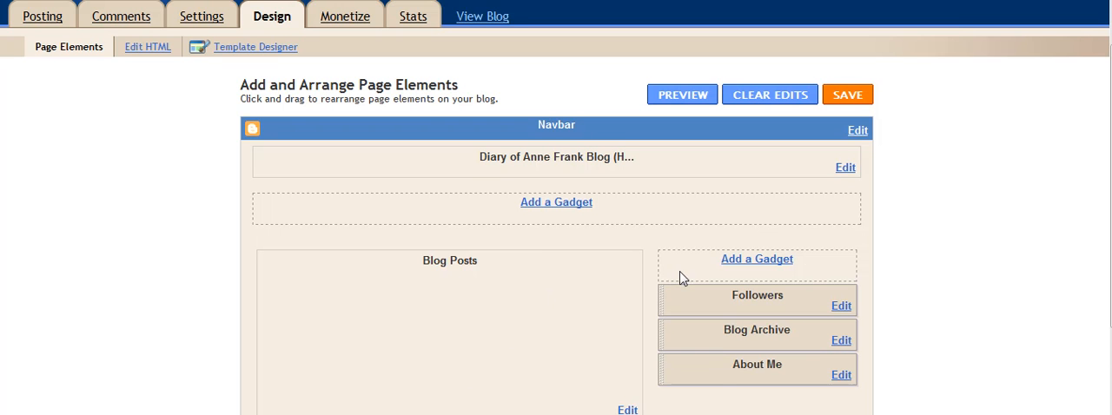
{"action": "mouse_move", "coordinate": [736, 403]}
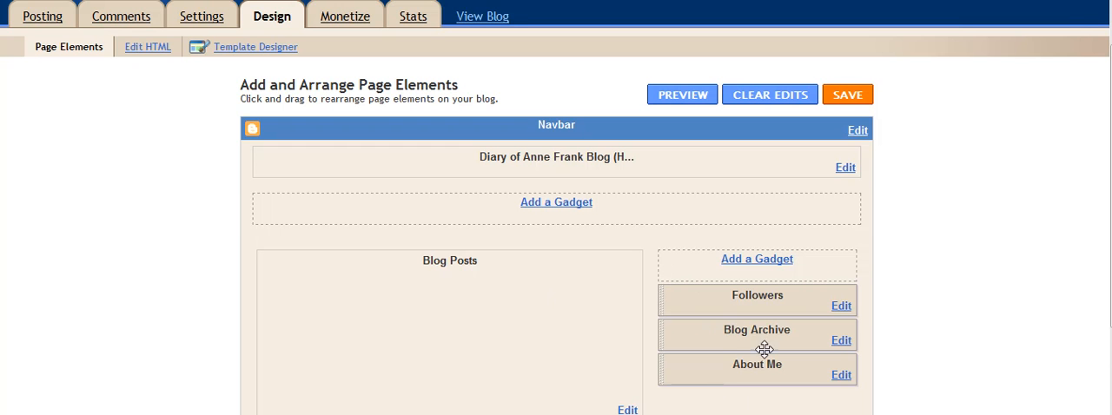
{"action": "mouse_move", "coordinate": [729, 356]}
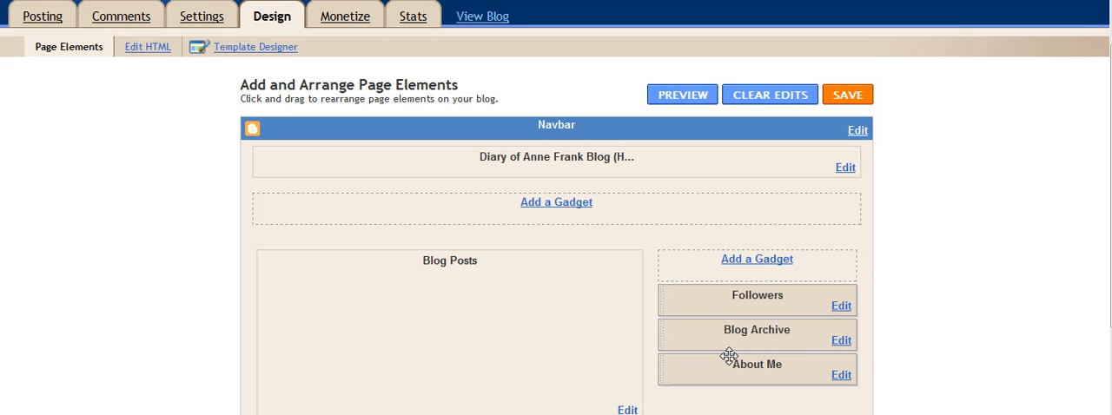
{"action": "mouse_move", "coordinate": [734, 376]}
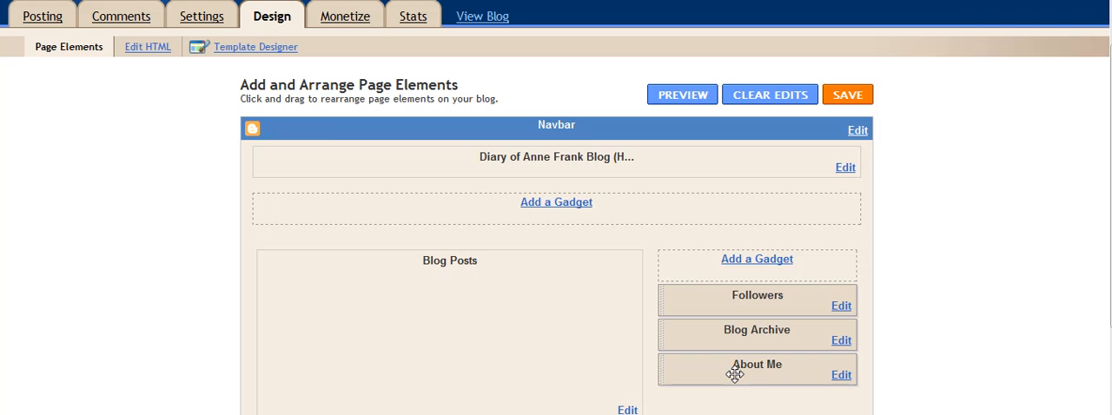
{"action": "mouse_move", "coordinate": [761, 375]}
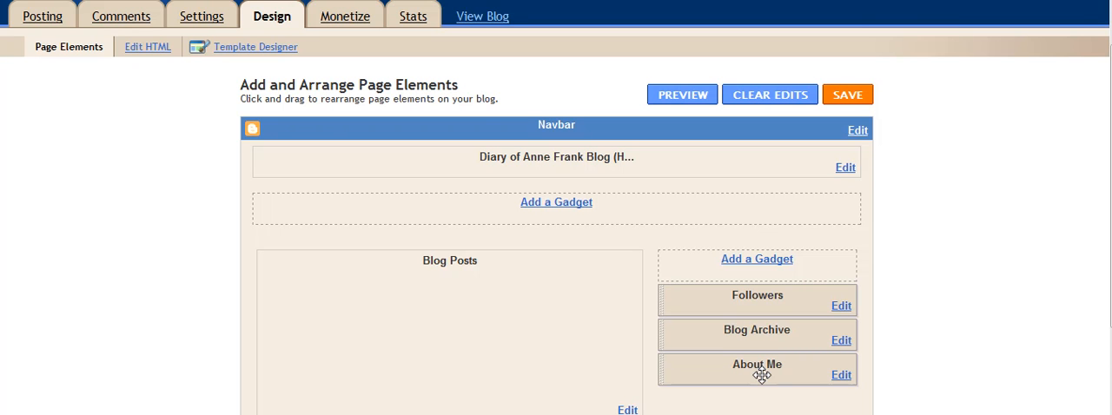
{"action": "mouse_move", "coordinate": [796, 372]}
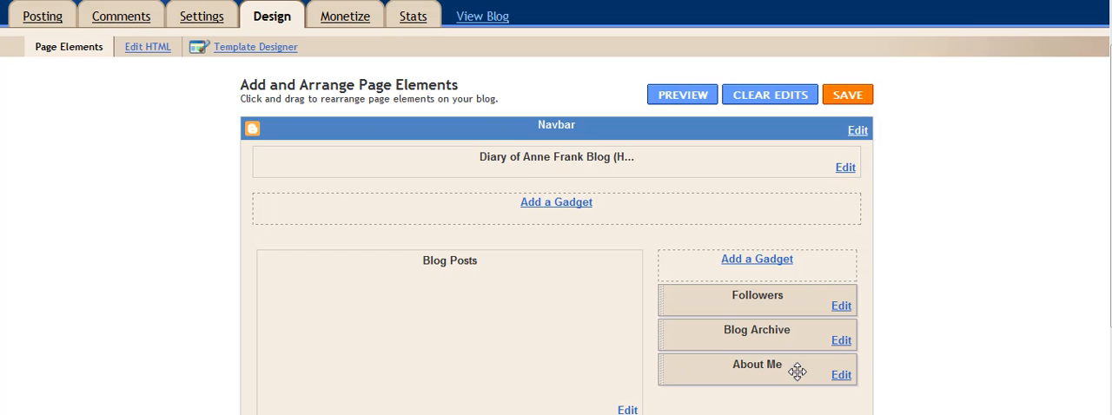
{"action": "mouse_move", "coordinate": [771, 382]}
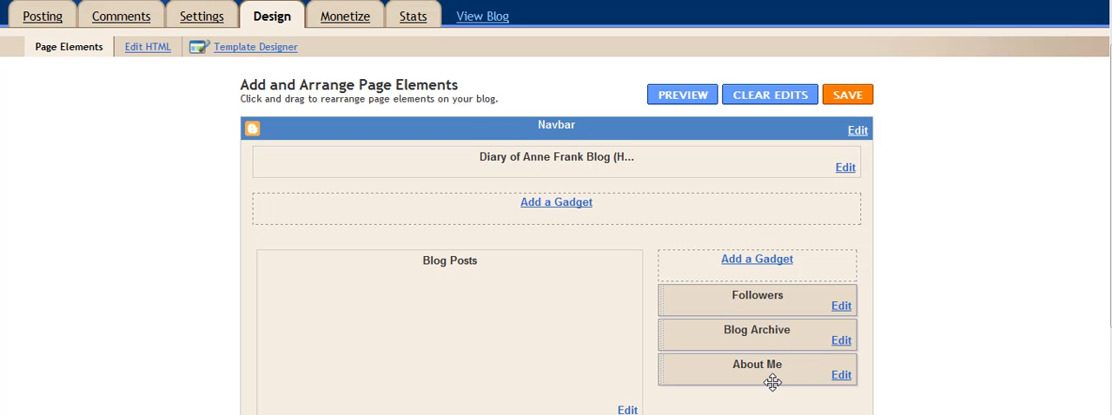
{"action": "mouse_move", "coordinate": [763, 323]}
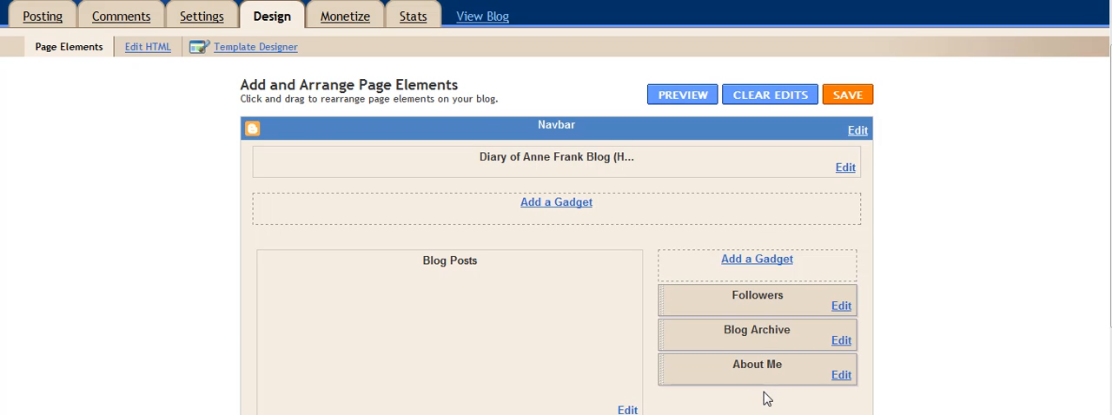
{"action": "mouse_move", "coordinate": [806, 377]}
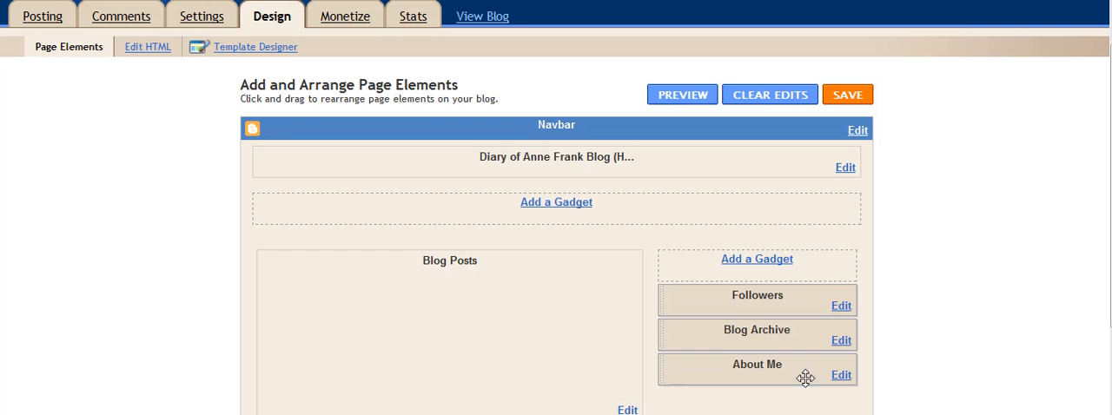
{"action": "mouse_move", "coordinate": [800, 376]}
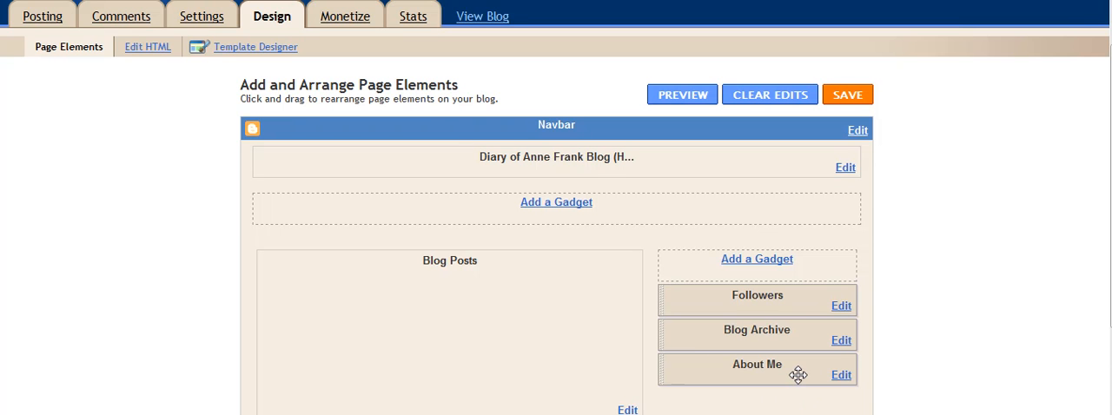
{"action": "mouse_move", "coordinate": [741, 337]}
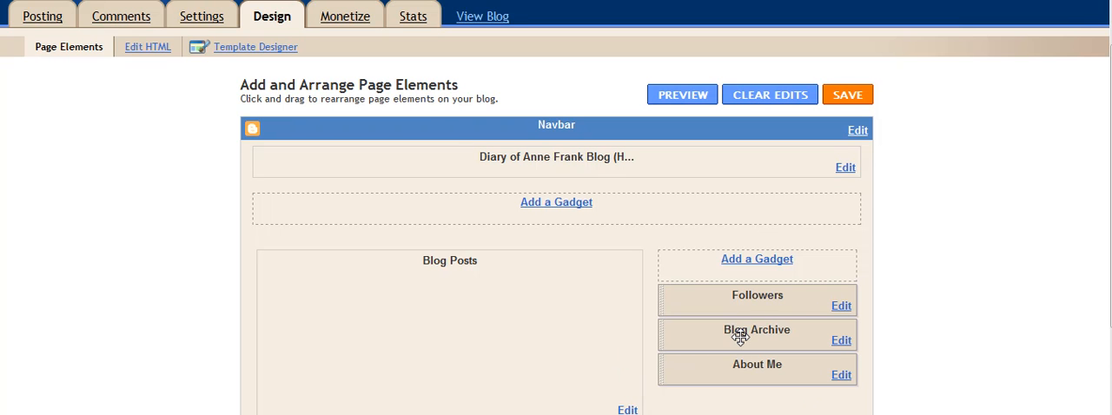
{"action": "mouse_move", "coordinate": [776, 372]}
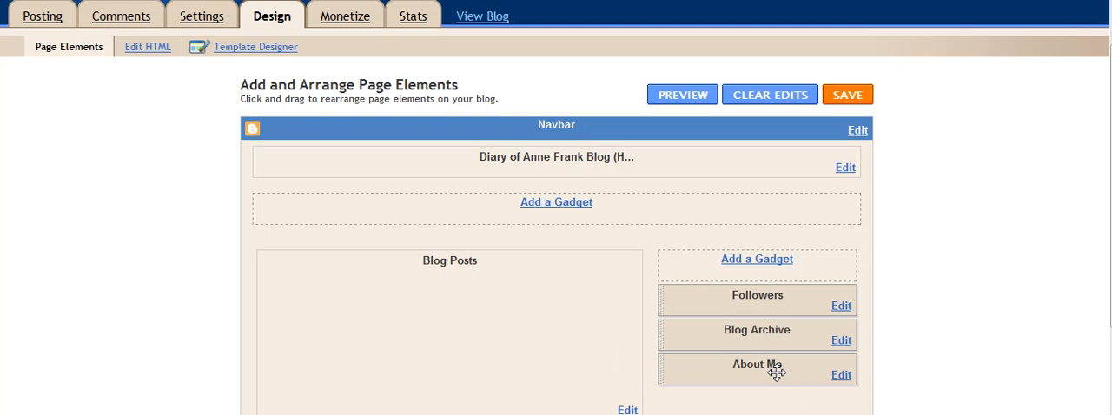
- Drag the About Me gadget above Followers at the top of the sidebar
{"action": "left_click_drag", "start_coordinate": [758, 365], "coordinate": [758, 281]}
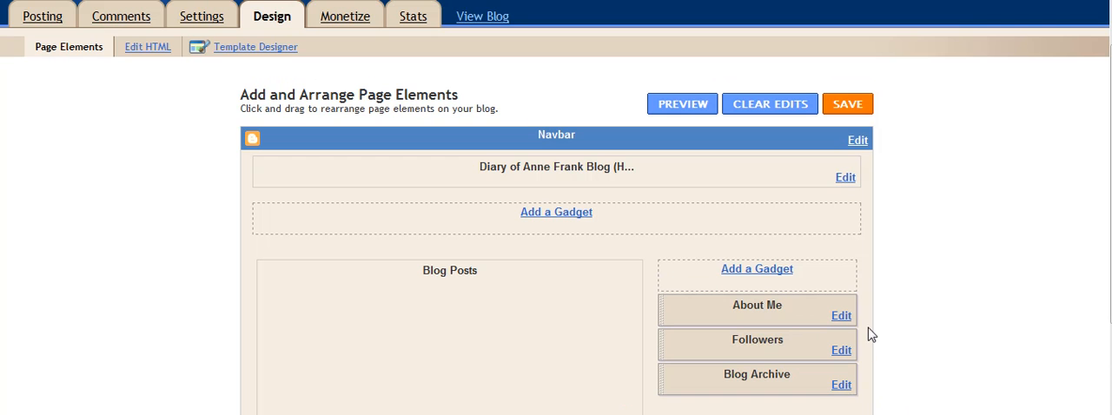
{"action": "mouse_move", "coordinate": [758, 270]}
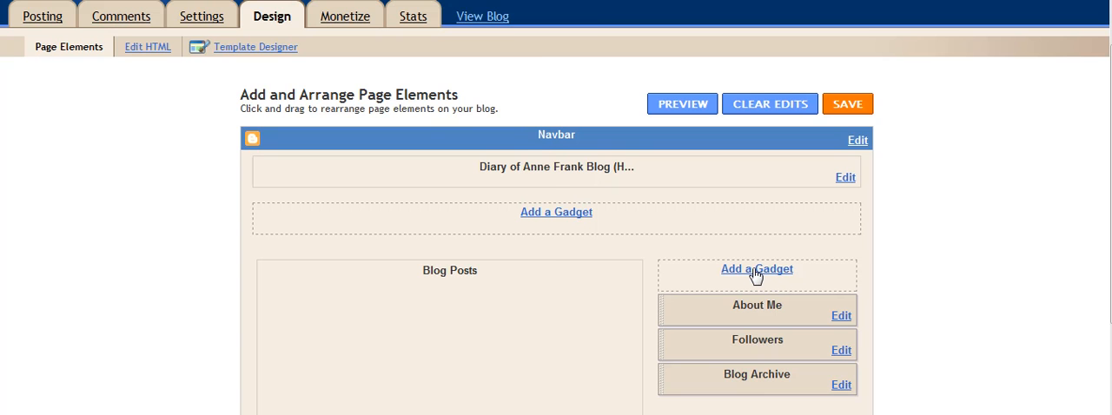
{"action": "left_click", "coordinate": [758, 267]}
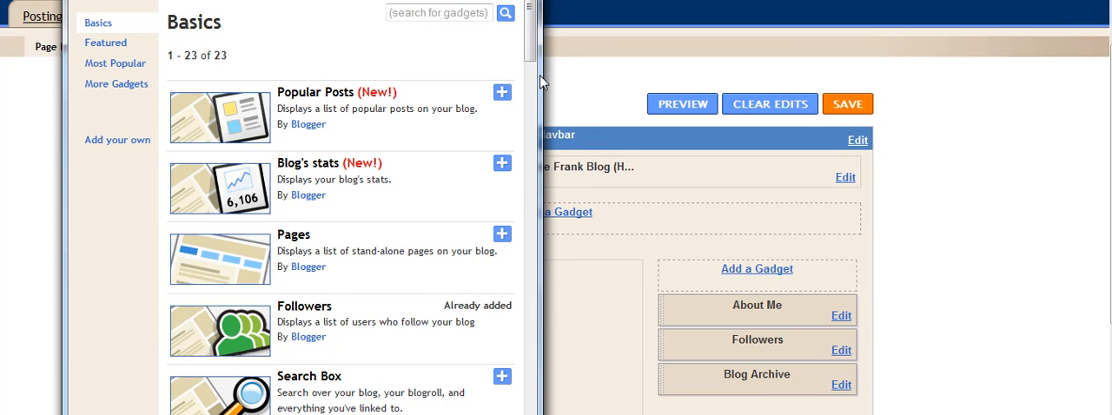
{"action": "scroll", "scroll_direction": "down", "scroll_amount": 3}
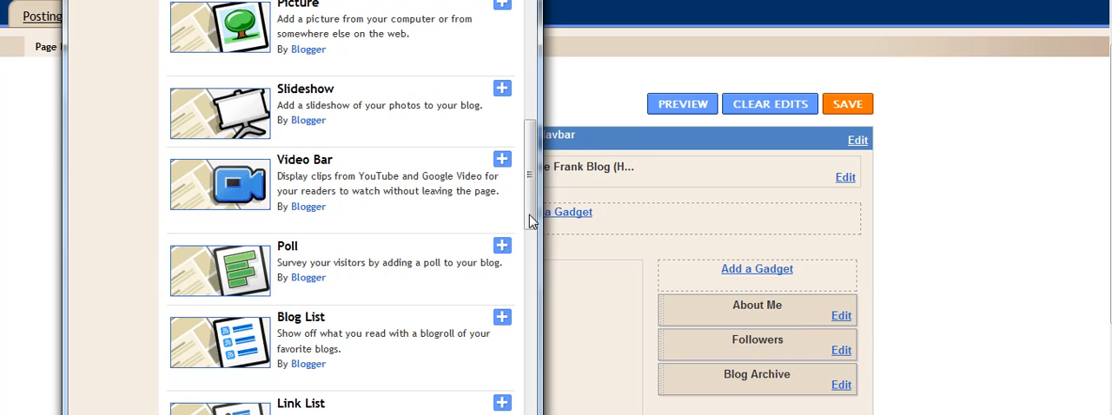
{"action": "mouse_move", "coordinate": [483, 212]}
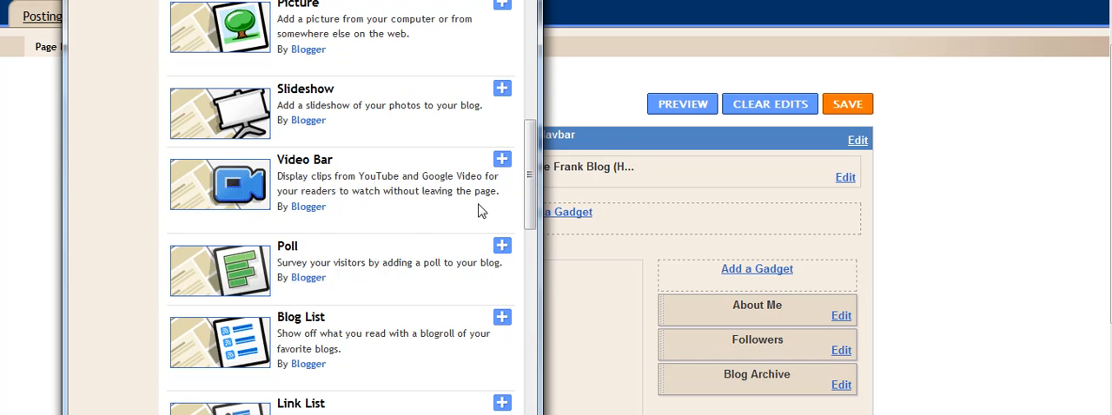
{"action": "mouse_move", "coordinate": [379, 149]}
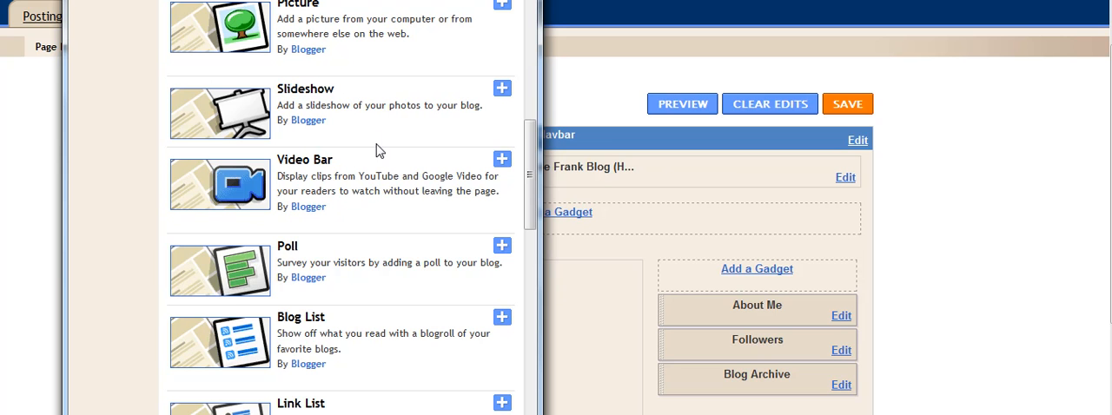
{"action": "scroll", "scroll_direction": "down", "scroll_amount": 3}
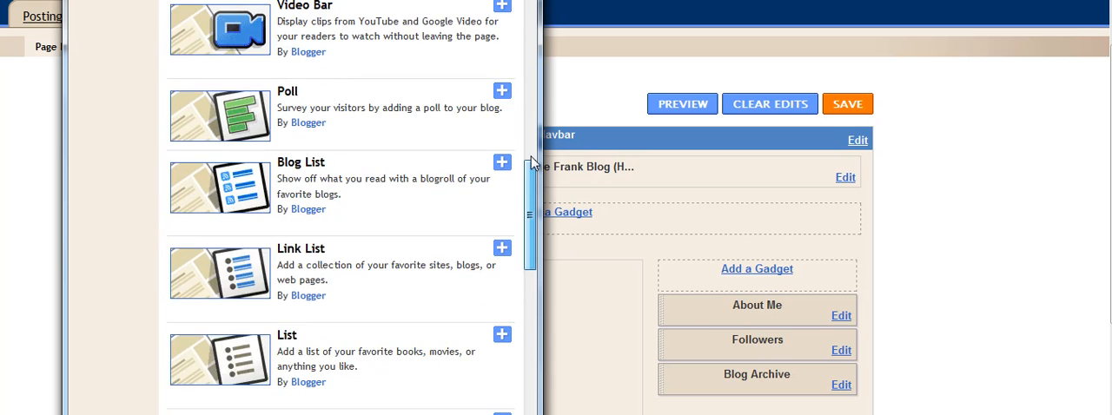
{"action": "scroll", "scroll_direction": "down", "scroll_amount": 3}
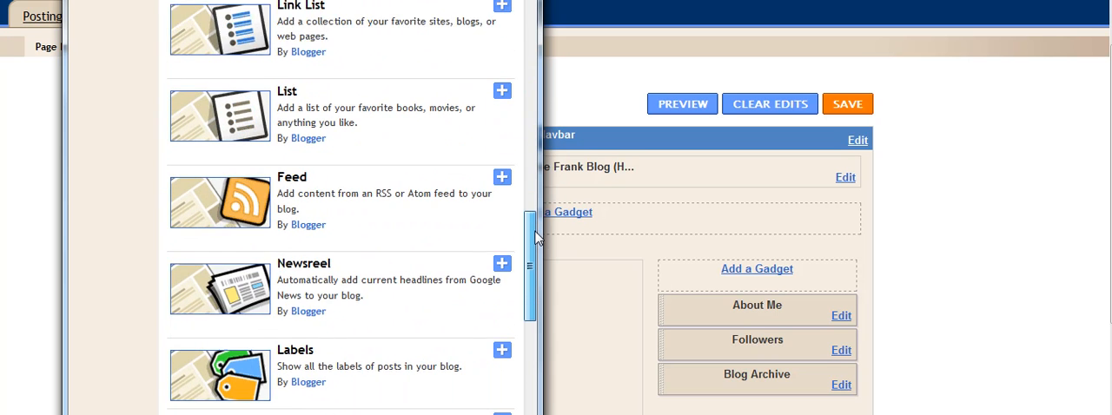
{"action": "scroll", "scroll_direction": "down", "scroll_amount": 3}
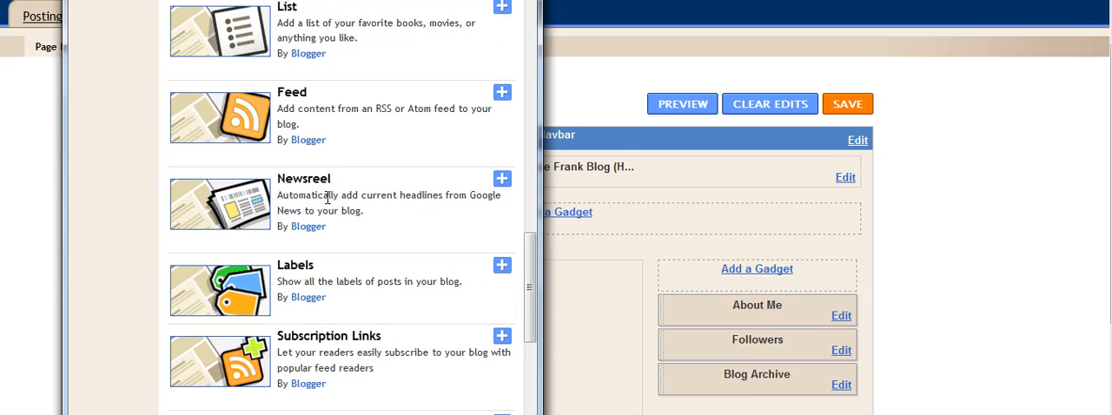
{"action": "mouse_move", "coordinate": [390, 215]}
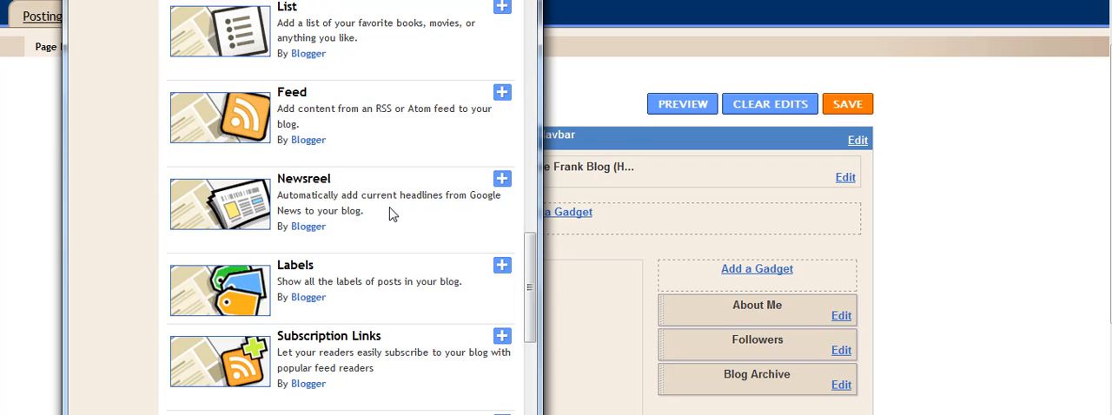
{"action": "mouse_move", "coordinate": [513, 278]}
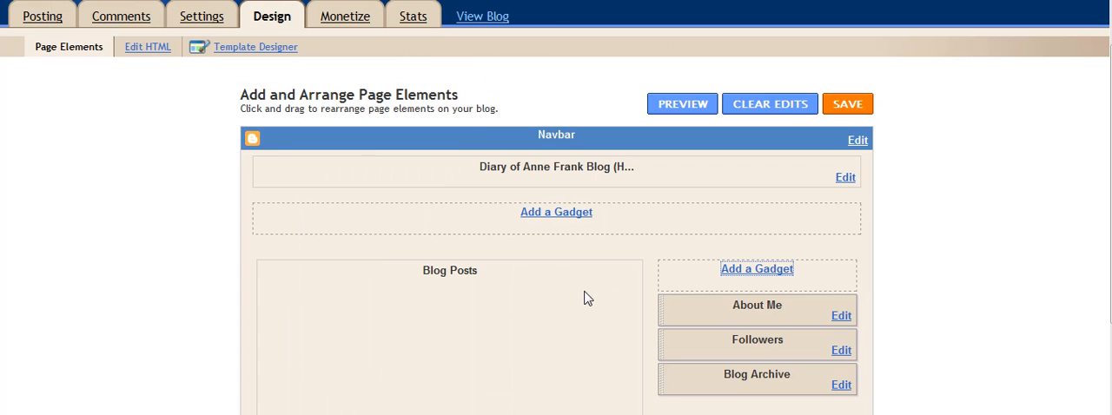
{"action": "mouse_move", "coordinate": [768, 316]}
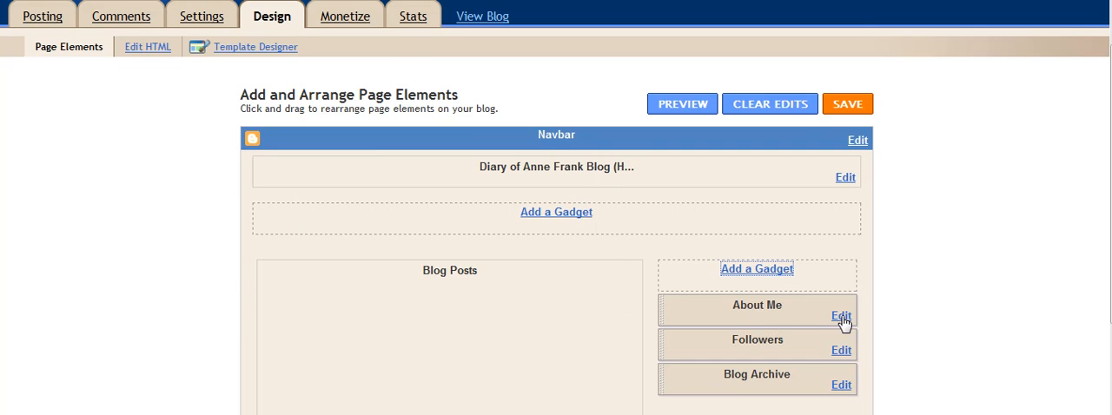
- Edit the About Me gadget and save its profile settings unchanged
{"action": "left_click", "coordinate": [840, 315]}
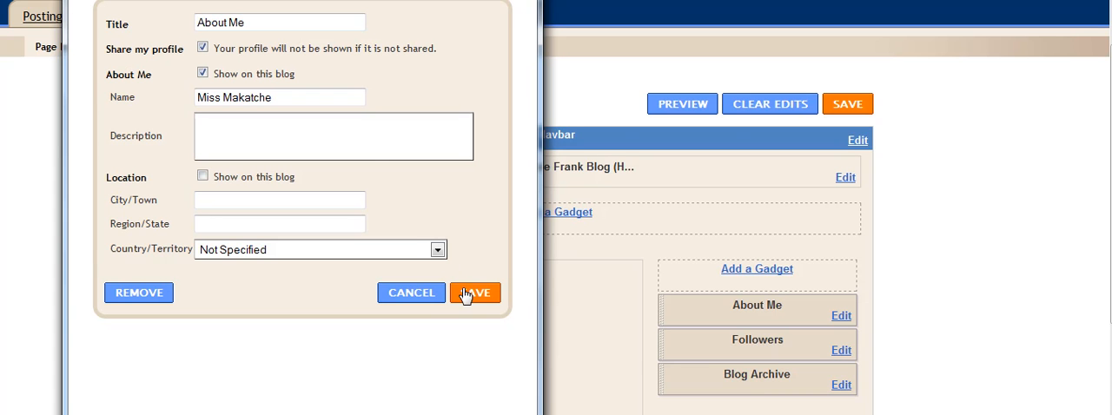
{"action": "left_click", "coordinate": [474, 292]}
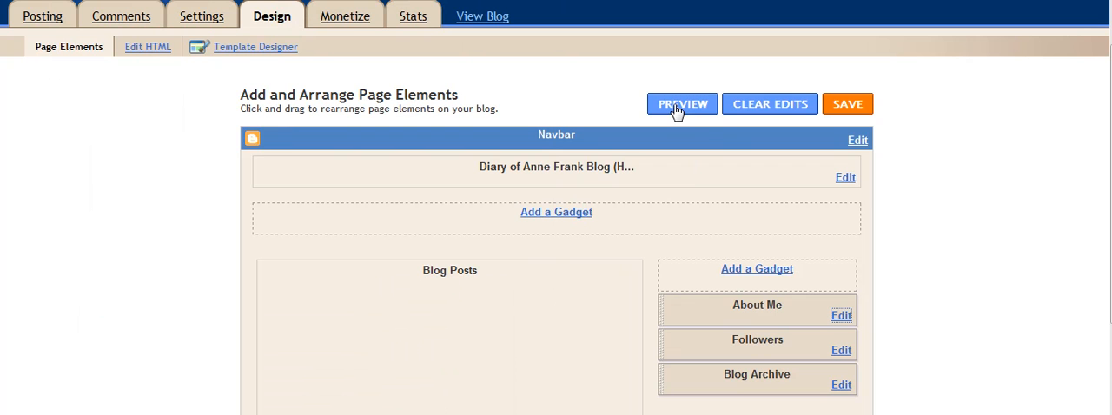
{"action": "mouse_move", "coordinate": [678, 125]}
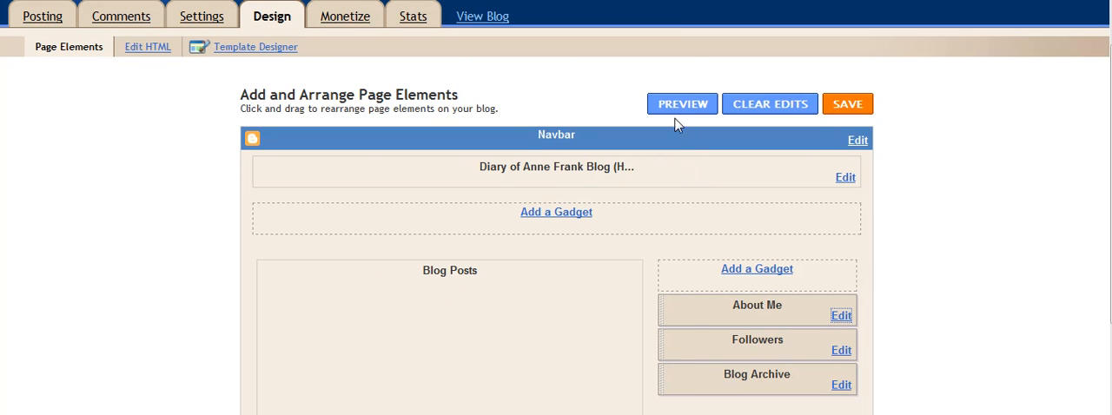
- Preview the Diary of Anne Frank Blog with About Me above Followers
{"action": "left_click", "coordinate": [681, 104]}
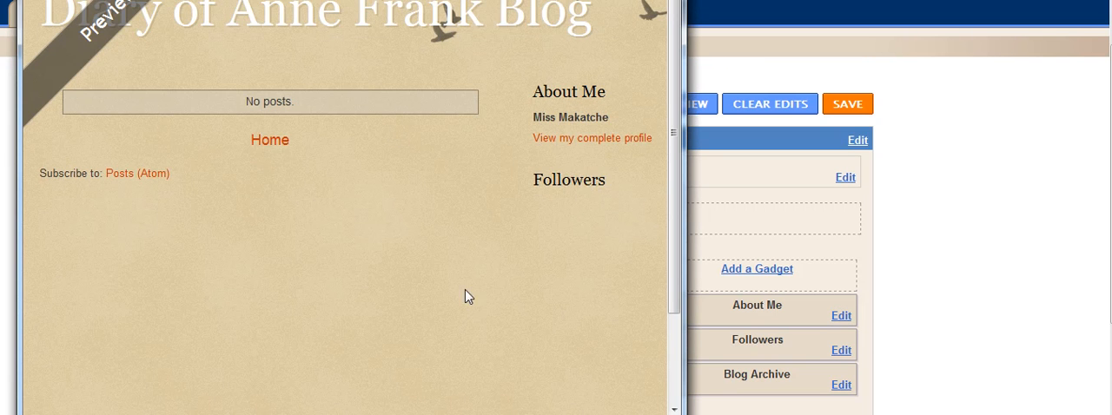